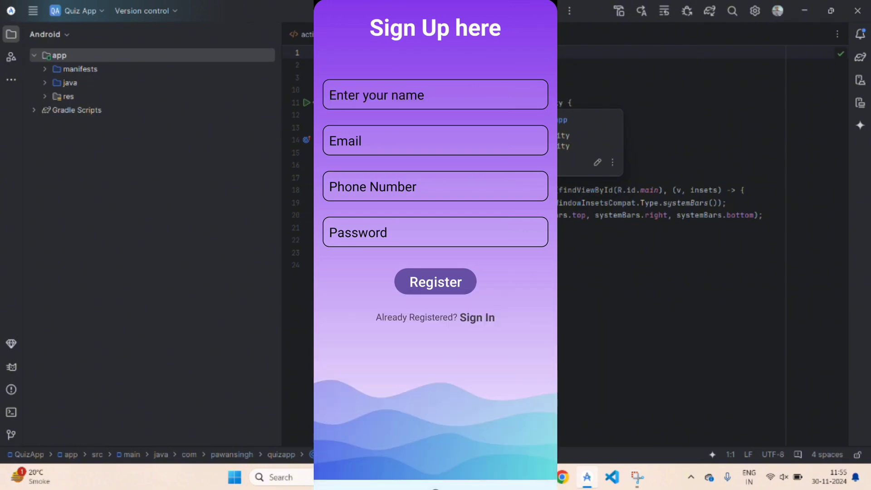
click(435, 282)
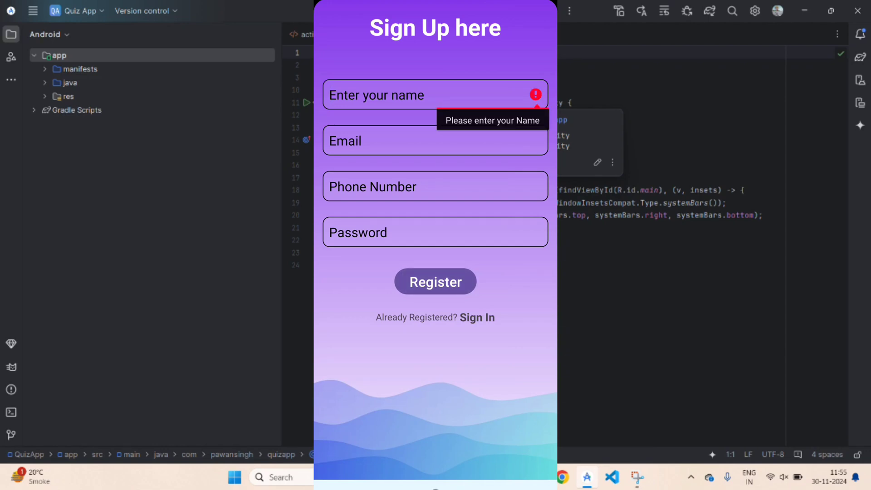
click(433, 95)
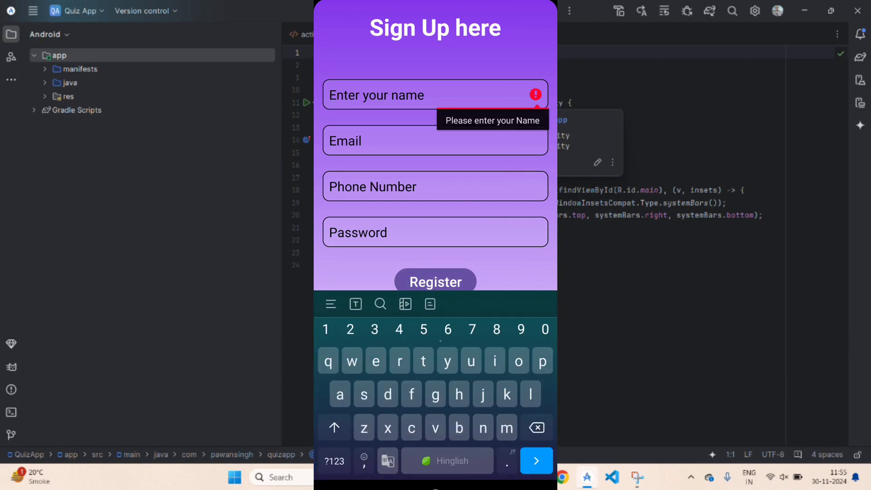
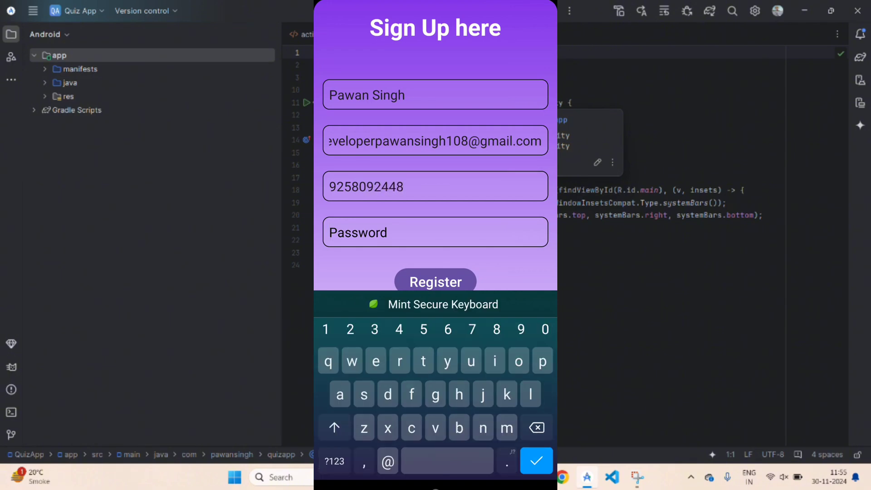
- Enter a password, lengthen it to eight characters past the length warning, and register
click(435, 282)
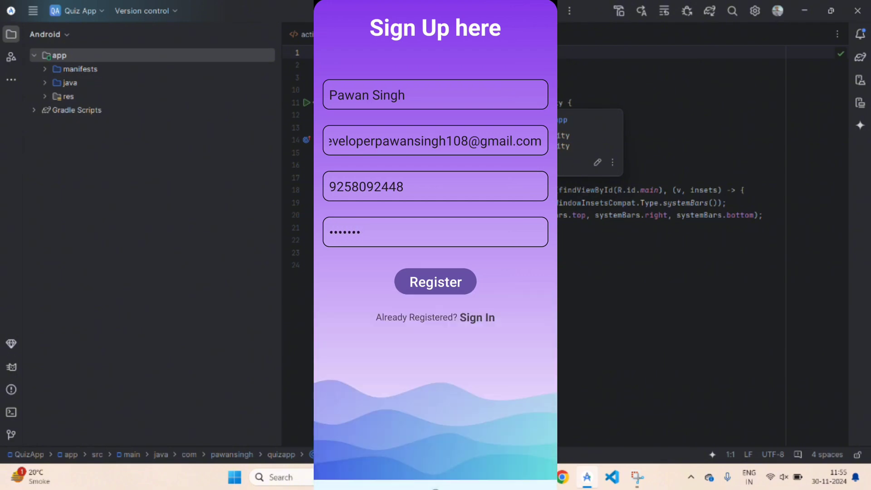
click(435, 282)
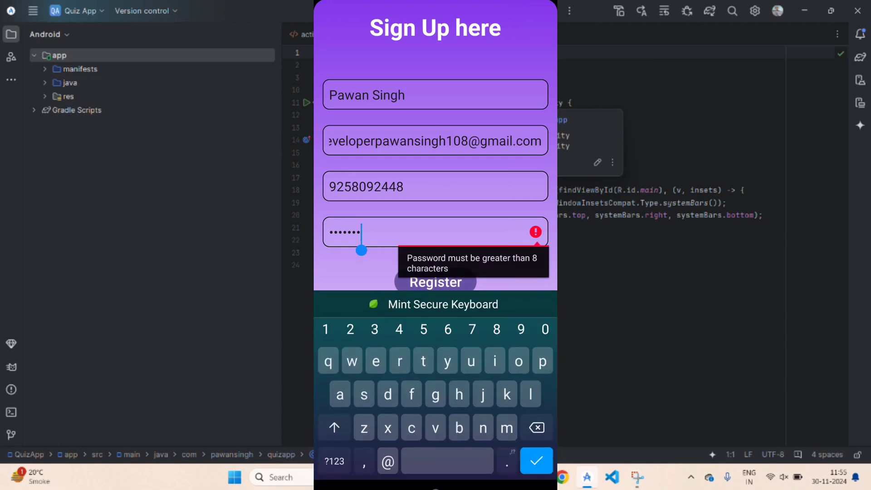
text(8)
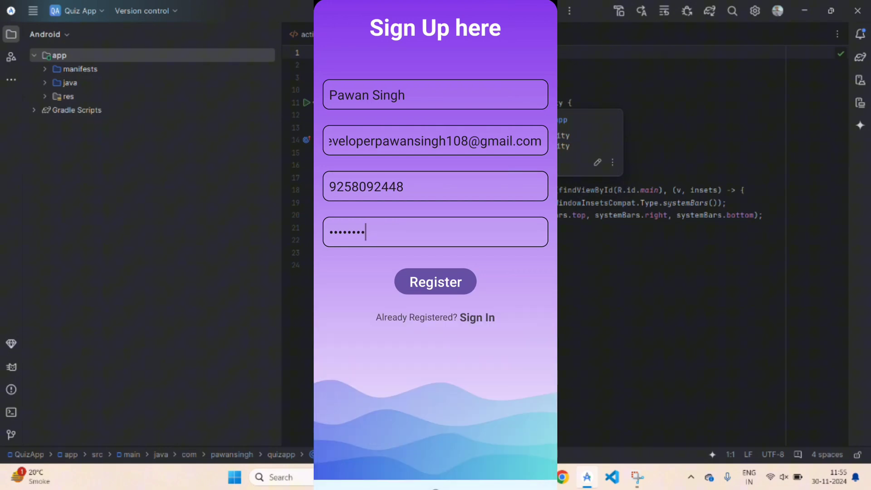
click(435, 282)
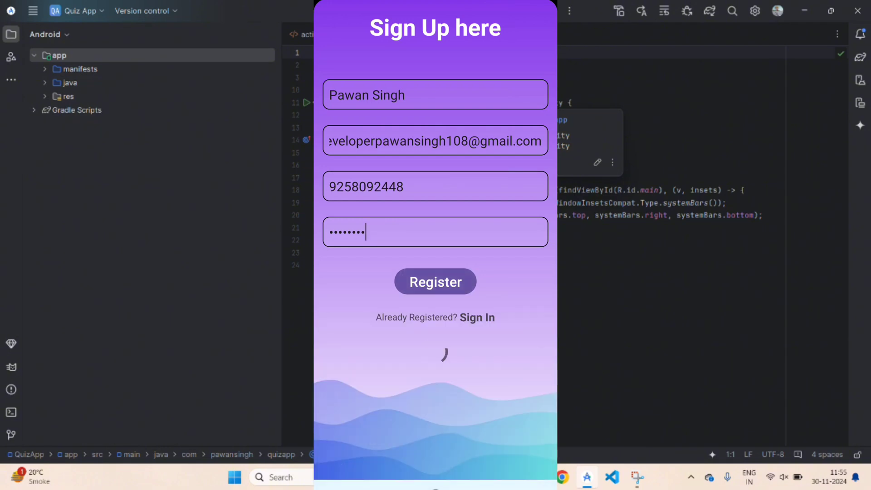
click(435, 281)
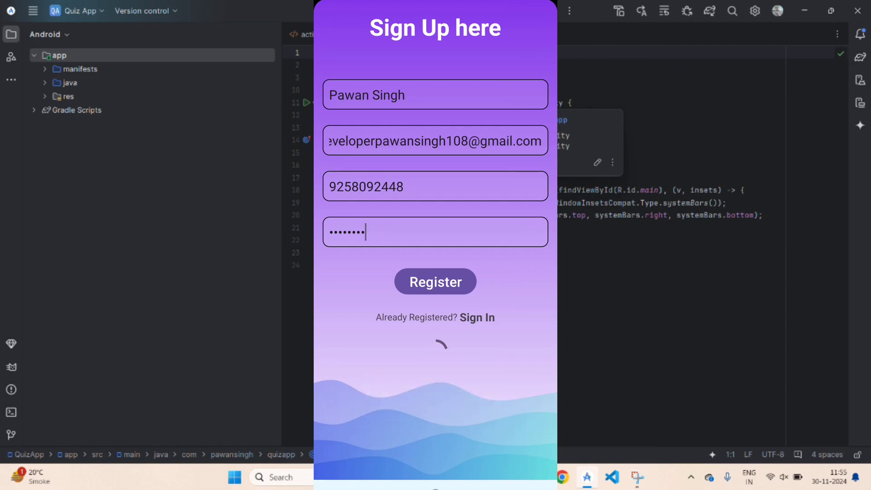
click(435, 281)
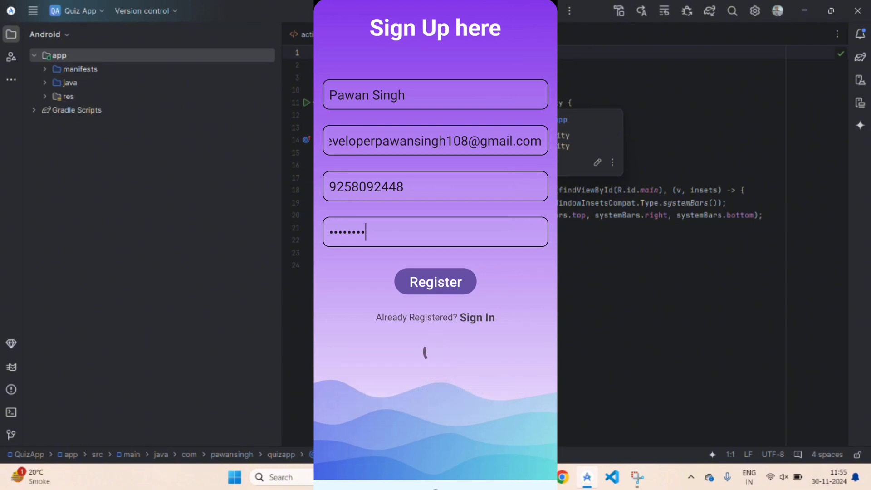
click(435, 281)
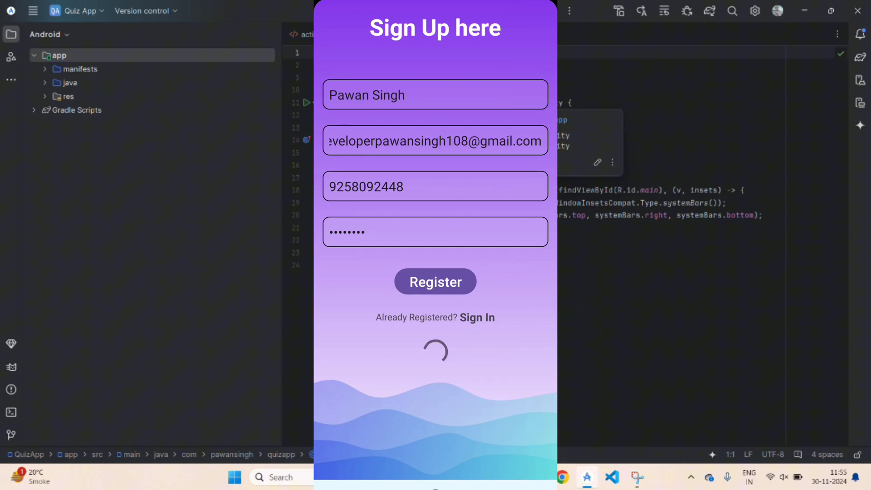
- Sign in on the sign-in screen with the newly registered email and password
click(476, 317)
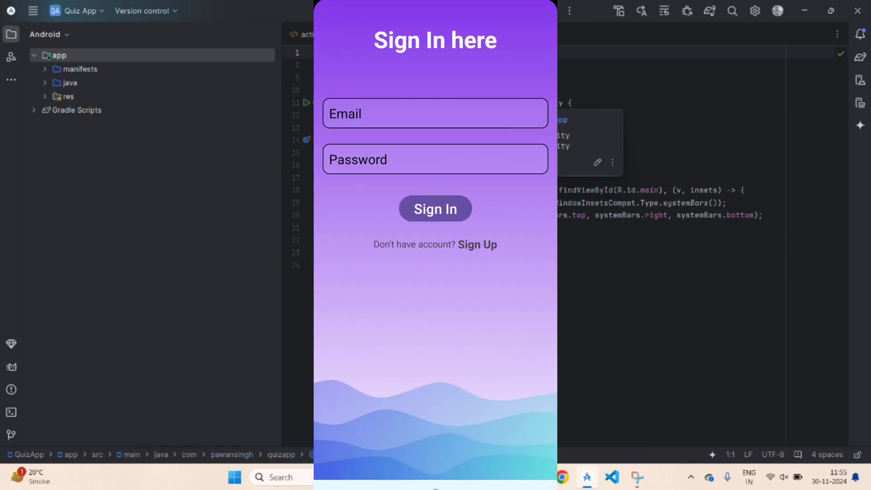
click(435, 114)
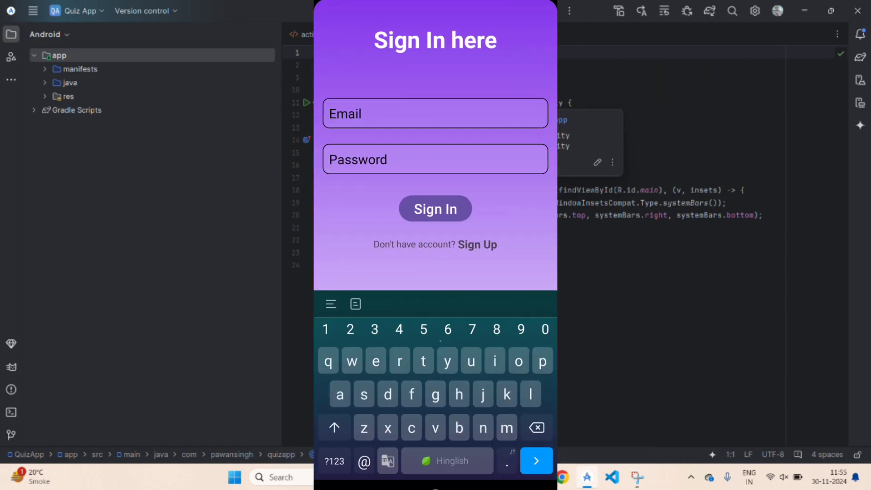
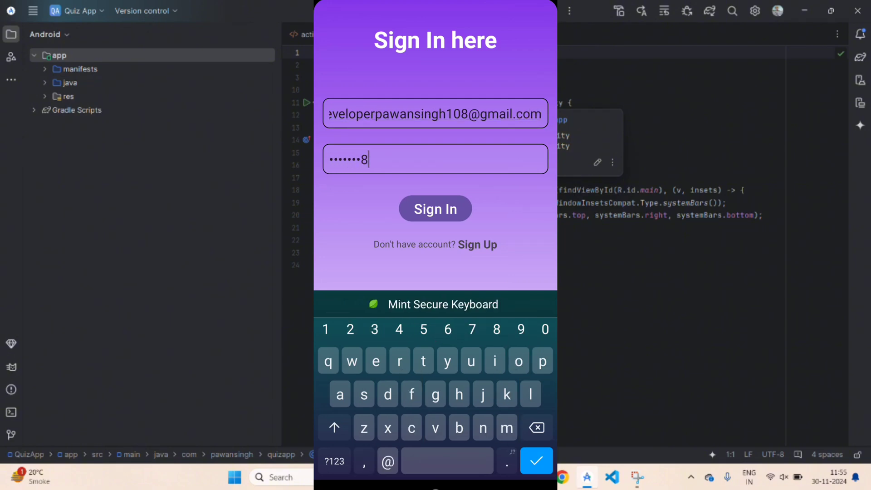
click(435, 208)
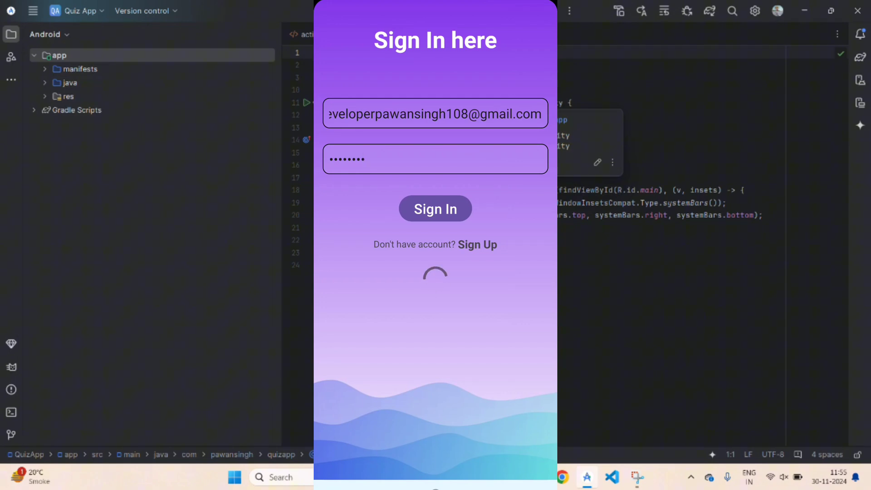
click(435, 208)
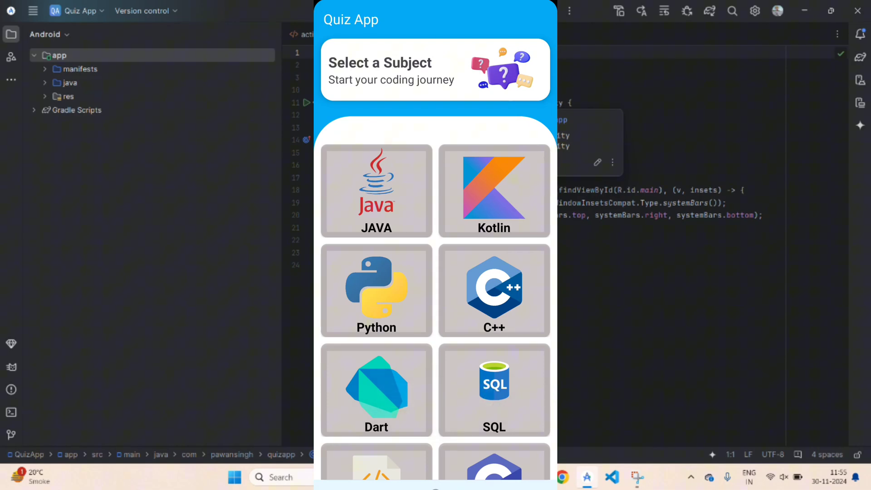
- Scroll the subject grid and start the JAVA quiz
scroll(down, 3)
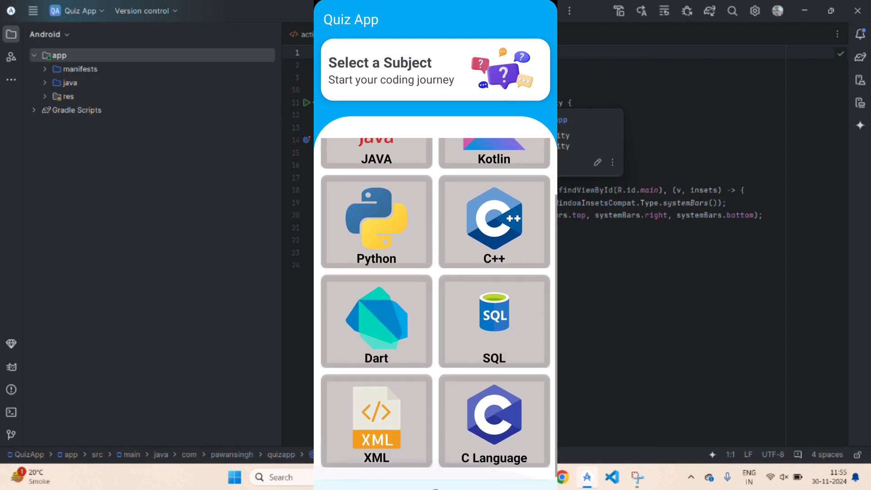
scroll(down, 3)
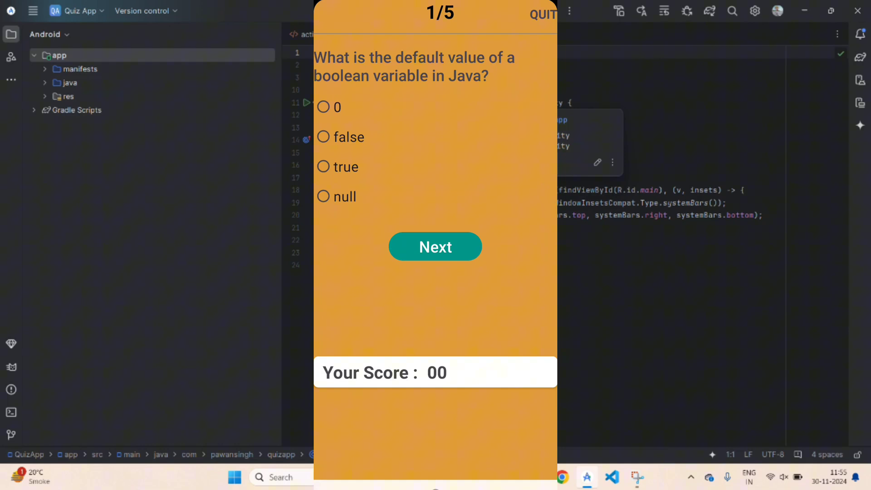
- Answer three Java questions: false, only to variables, and same parameter list
click(322, 137)
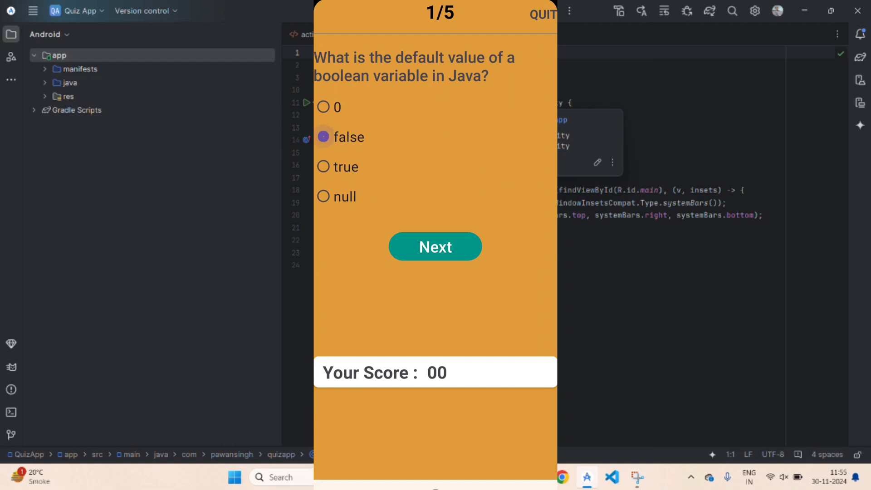
click(322, 137)
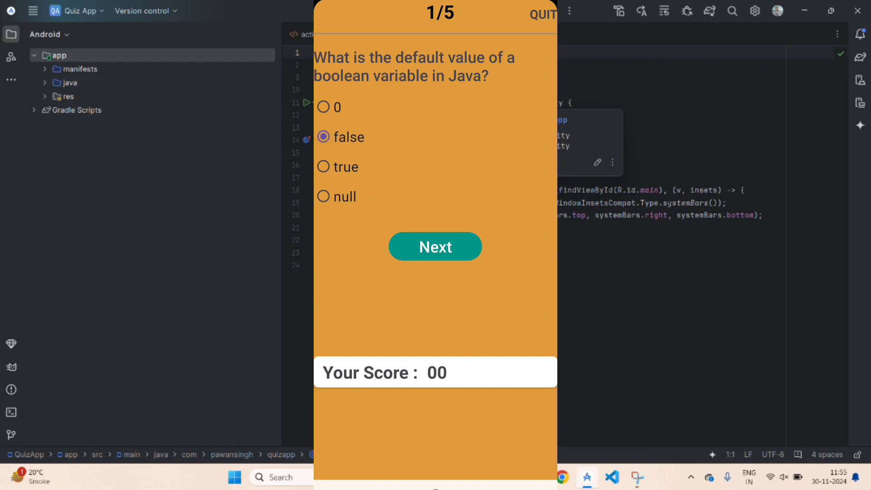
click(435, 245)
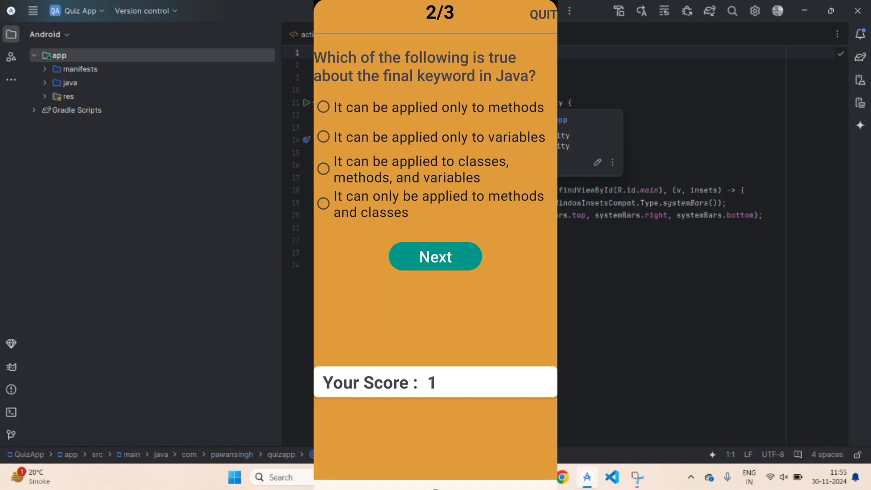
click(322, 136)
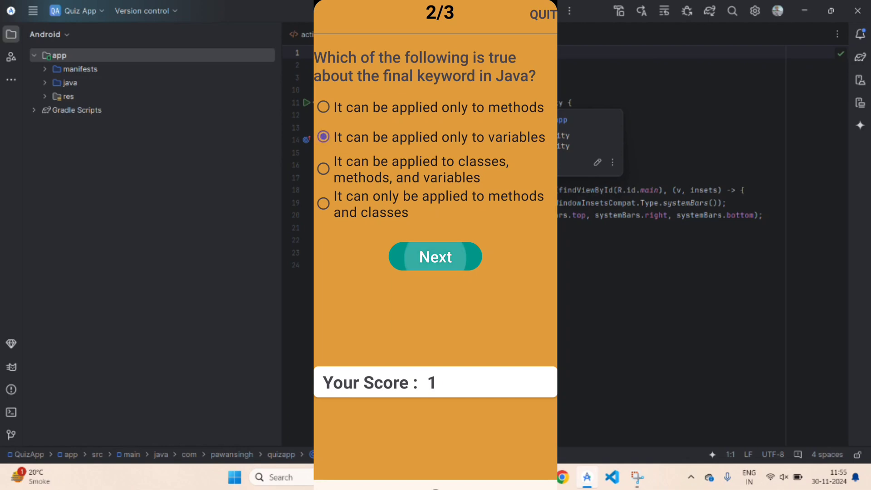
click(435, 255)
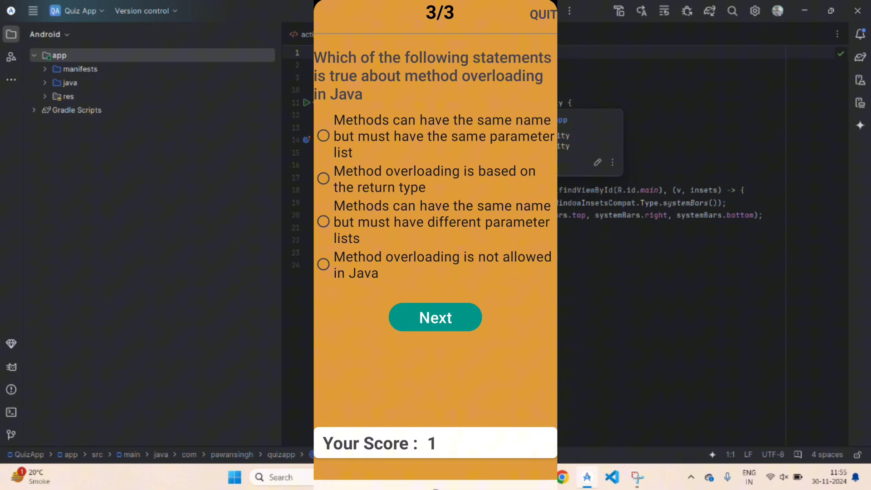
click(322, 136)
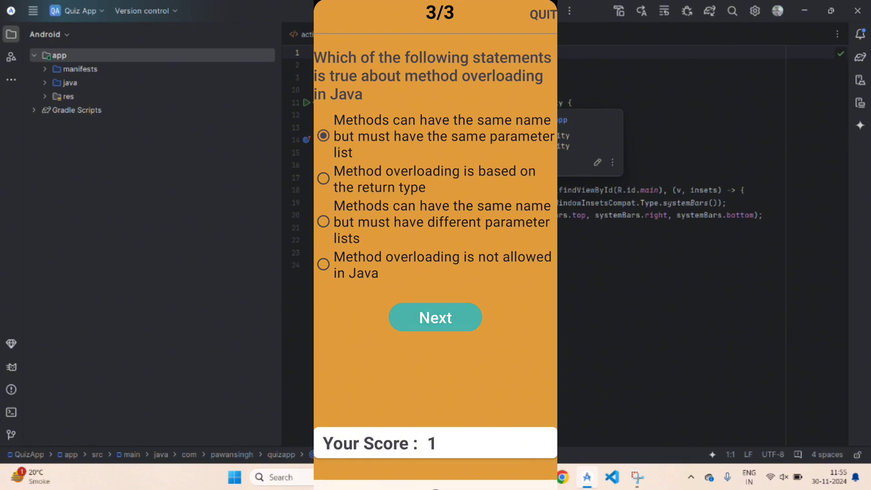
click(435, 317)
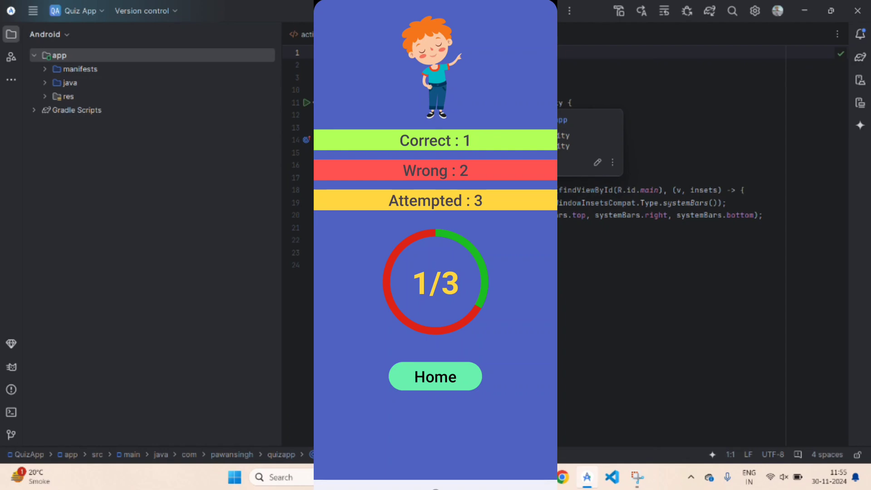
- Go Home, open another subject's quiz, and return Home from its 0/0 results
click(435, 376)
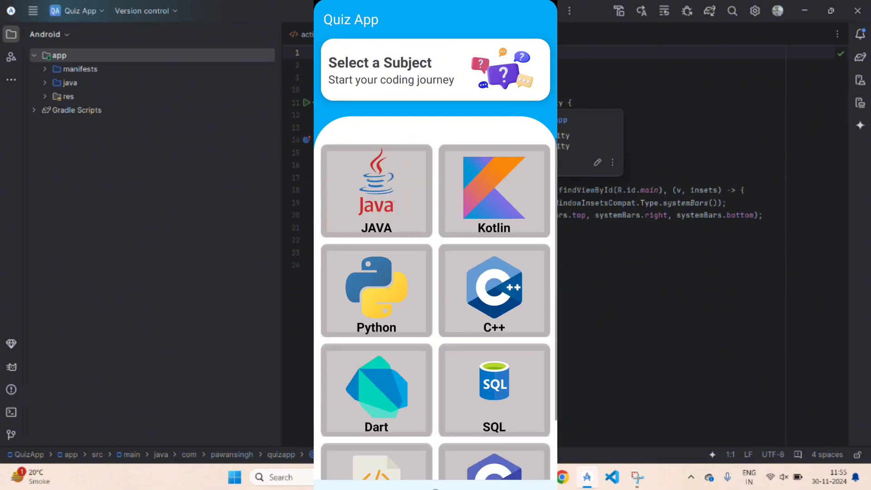
click(375, 191)
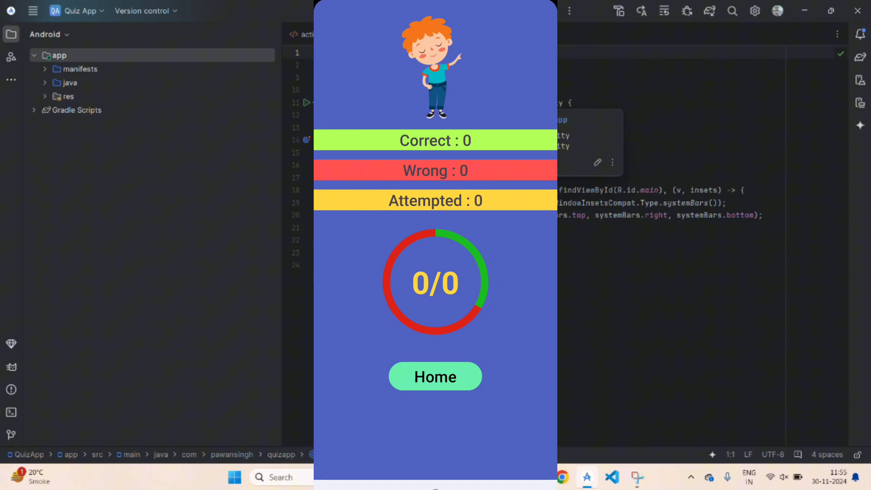
click(435, 376)
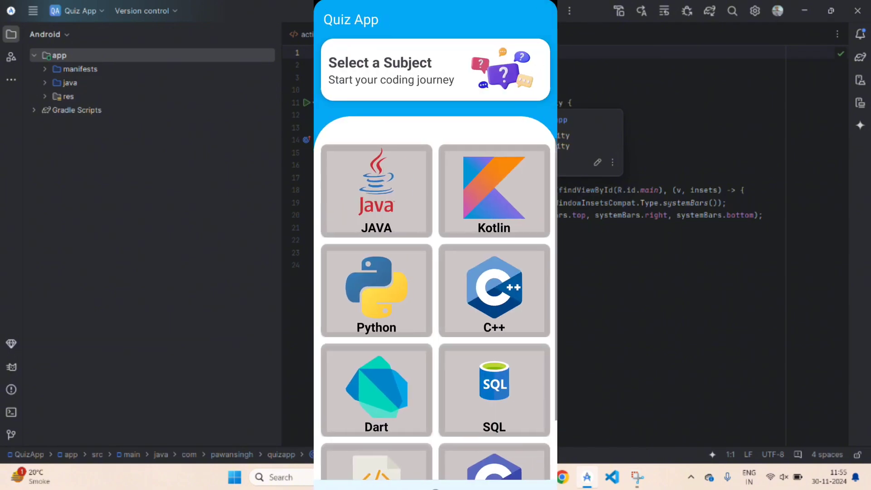